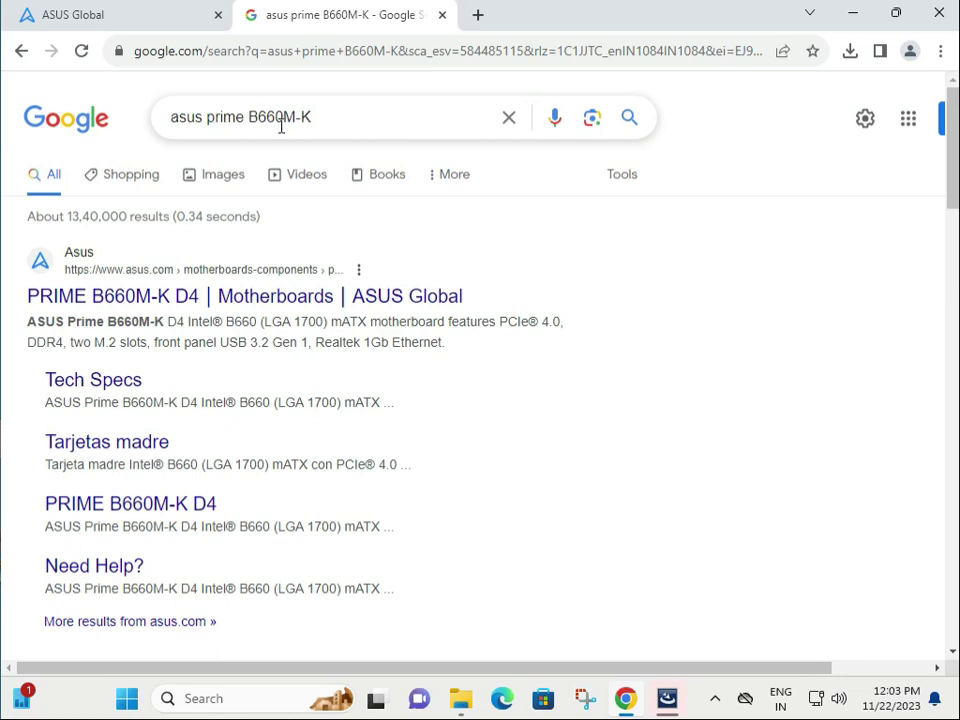
# Switch from the Google B660M-K results to the ASUS Global homepage tab
pyautogui.doubleClick(250, 116)
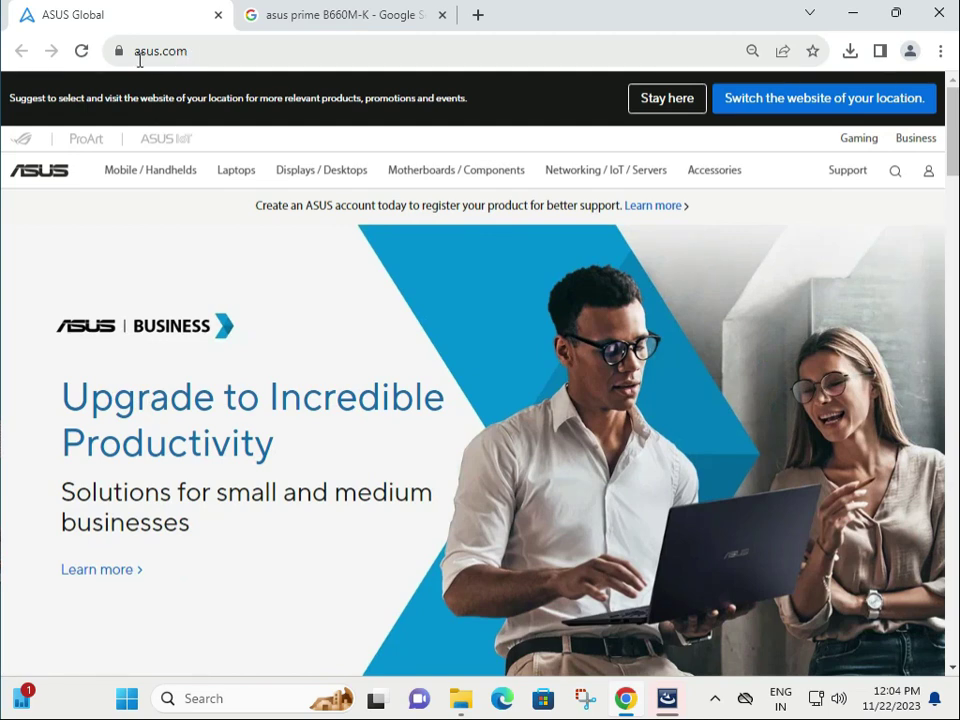
# Navigate via Support to the Drivers and manuals Download Center
pyautogui.click(848, 168)
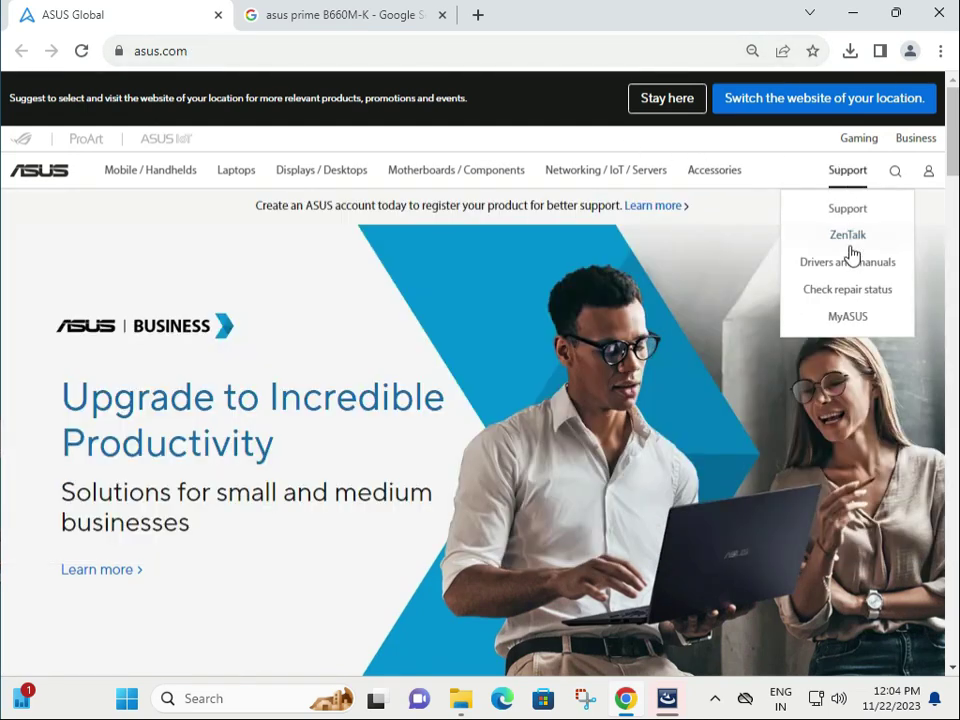
pyautogui.moveTo(848, 262)
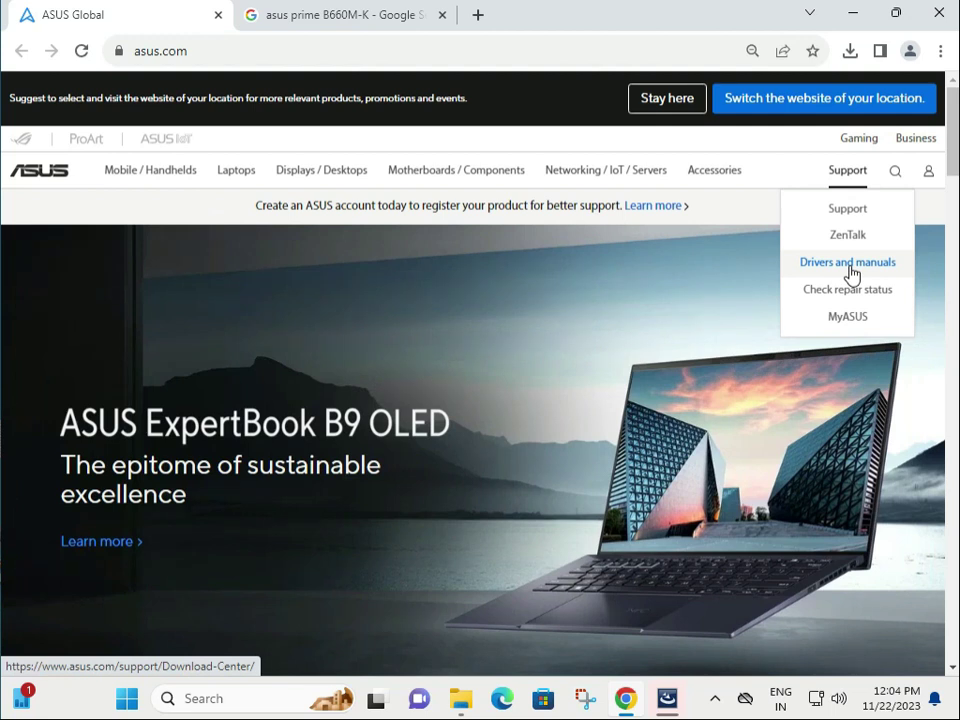
pyautogui.click(848, 262)
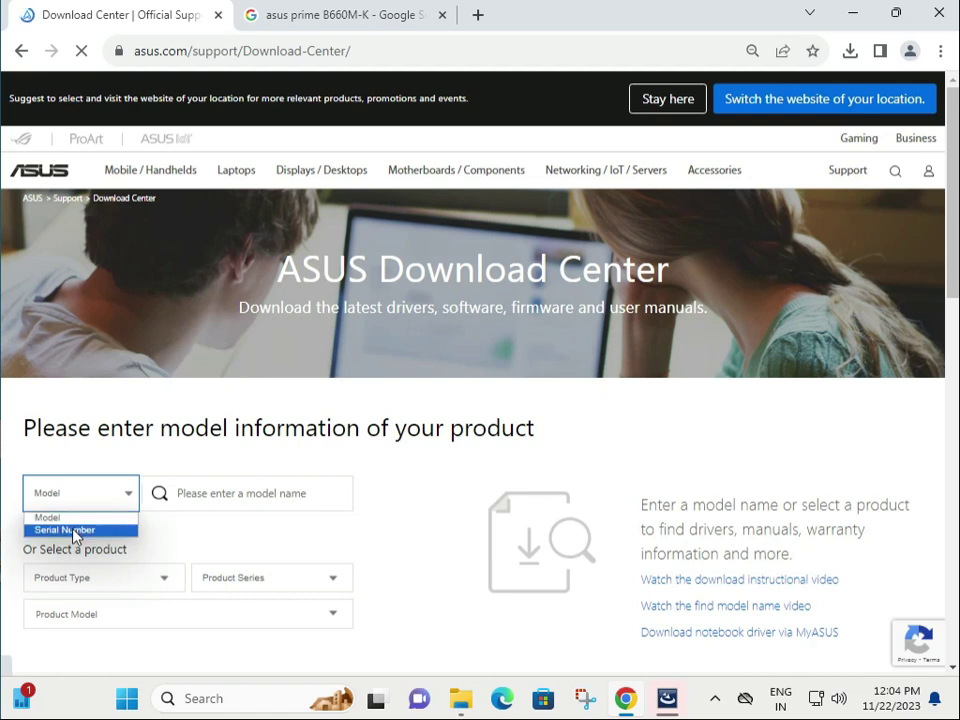
# Search the model name 'prime B660M-K' and select PRIME B660M-K D4 from the suggestions
pyautogui.click(64, 530)
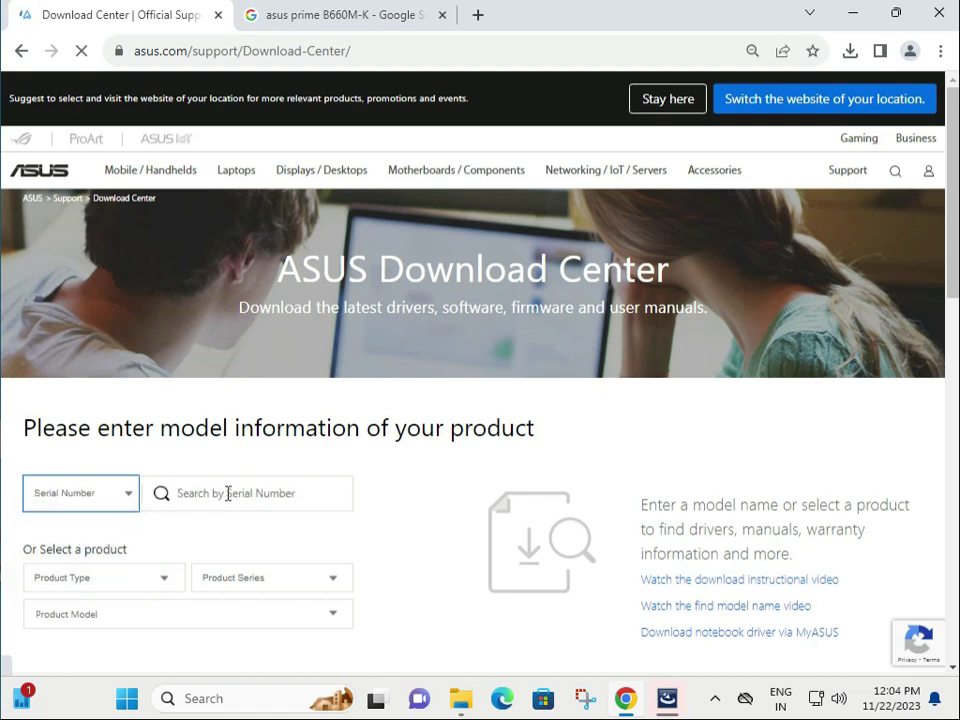
pyautogui.click(244, 492)
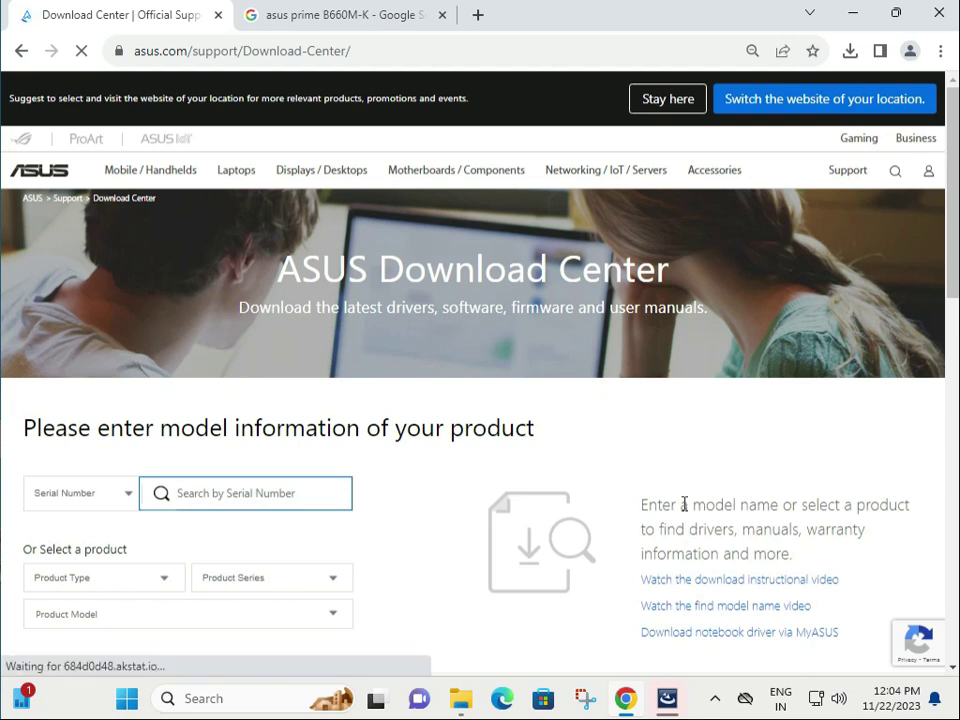
pyautogui.moveTo(740, 580)
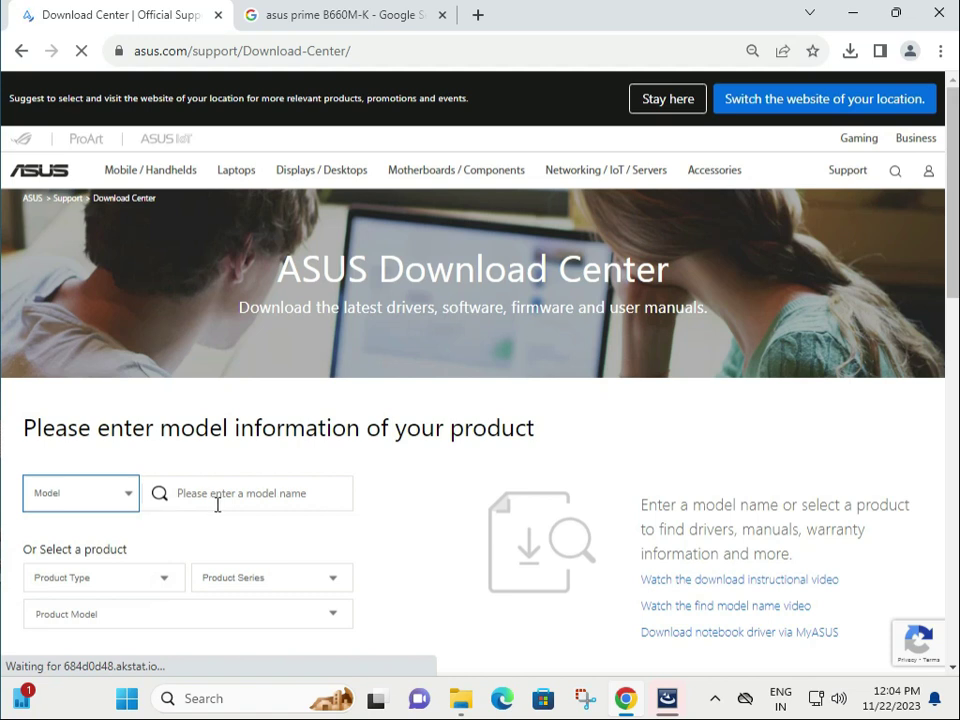
pyautogui.write('prime B660M-K')
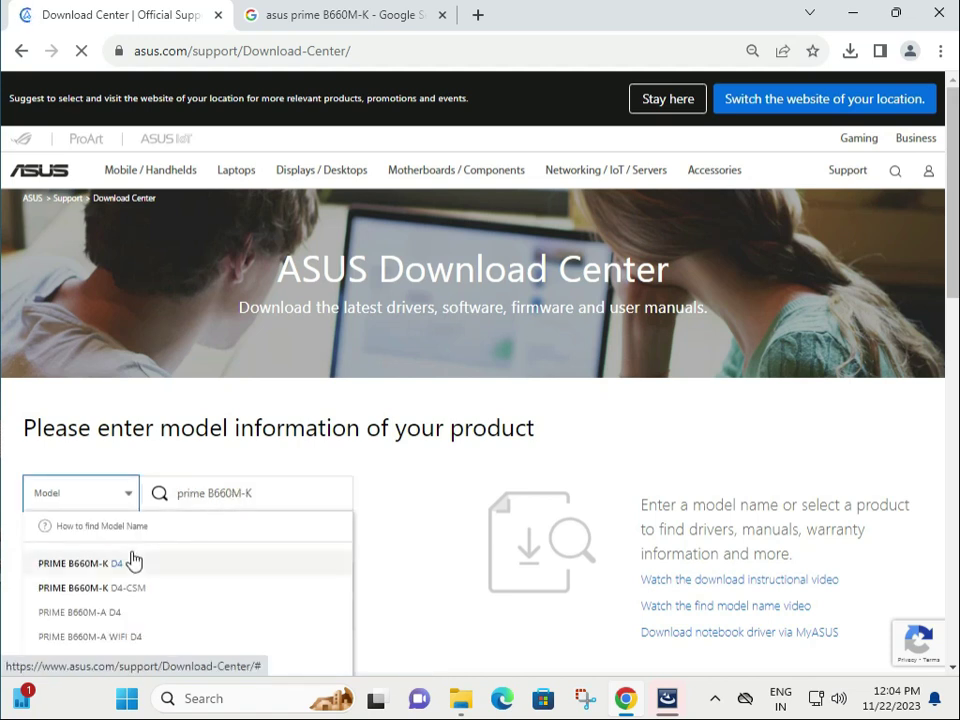
pyautogui.moveTo(208, 586)
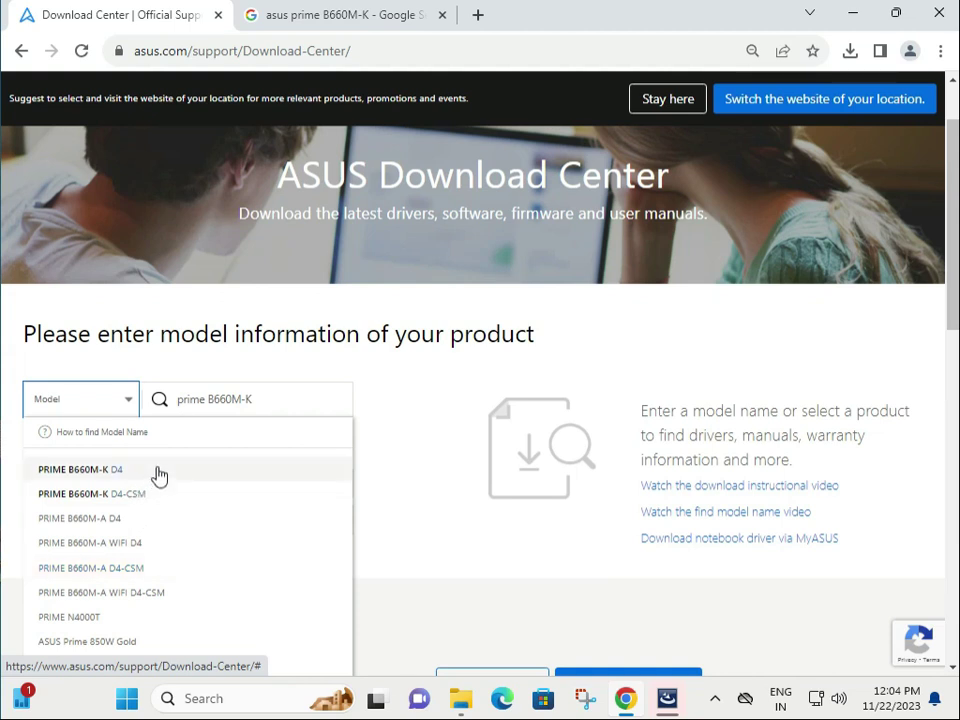
pyautogui.click(80, 468)
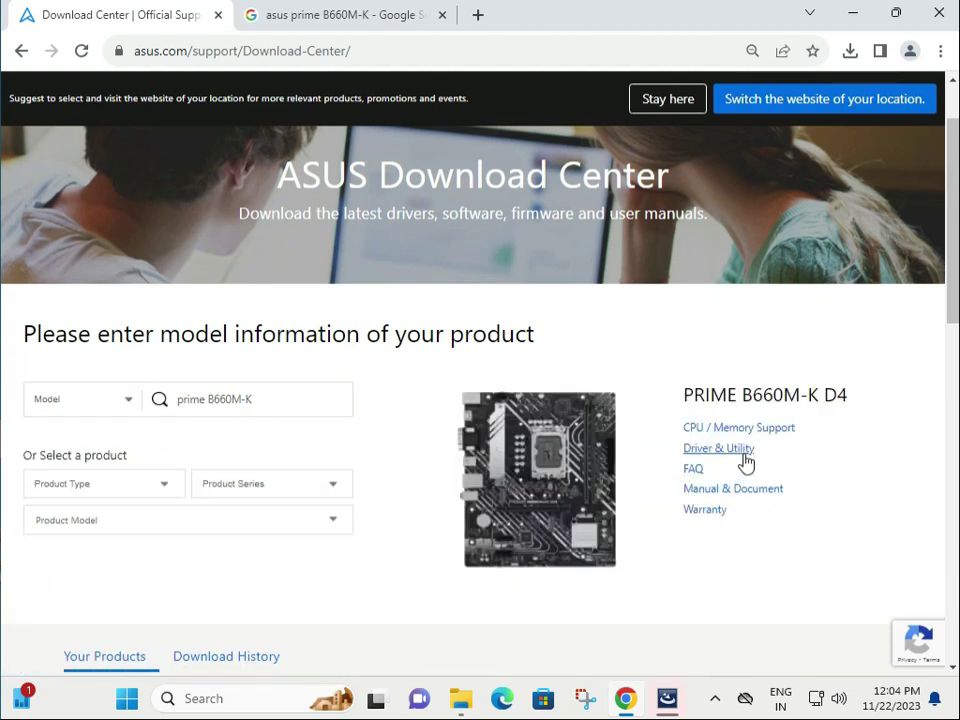
# Enter Driver & Utility, glance at BIOS & Firmware, and return to the Driver & Tools list for Windows 11 64-bit
pyautogui.click(718, 448)
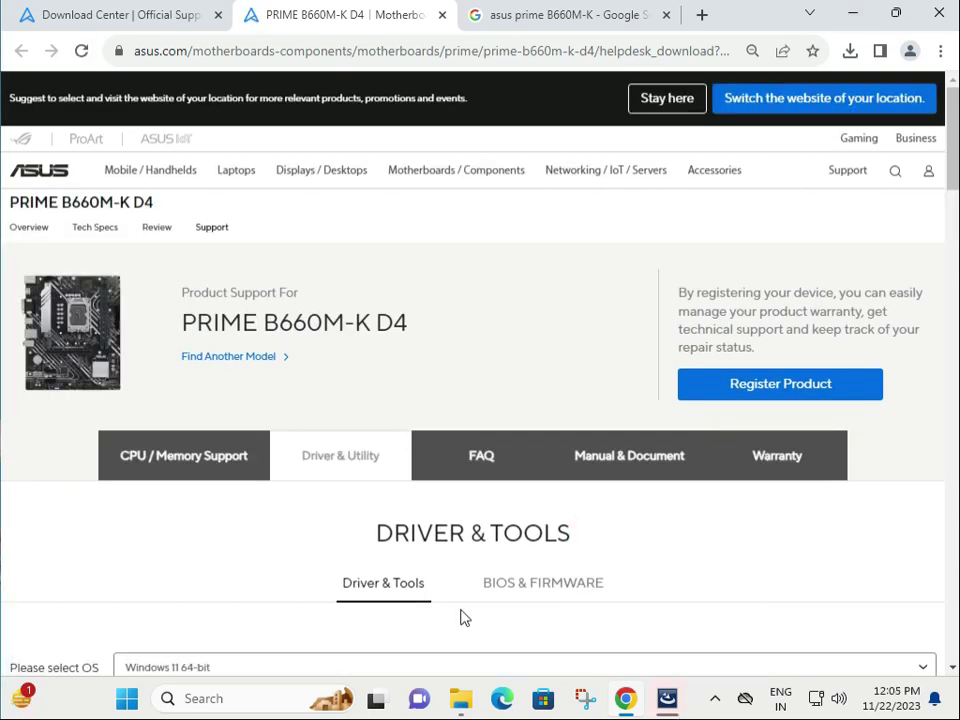
pyautogui.click(544, 582)
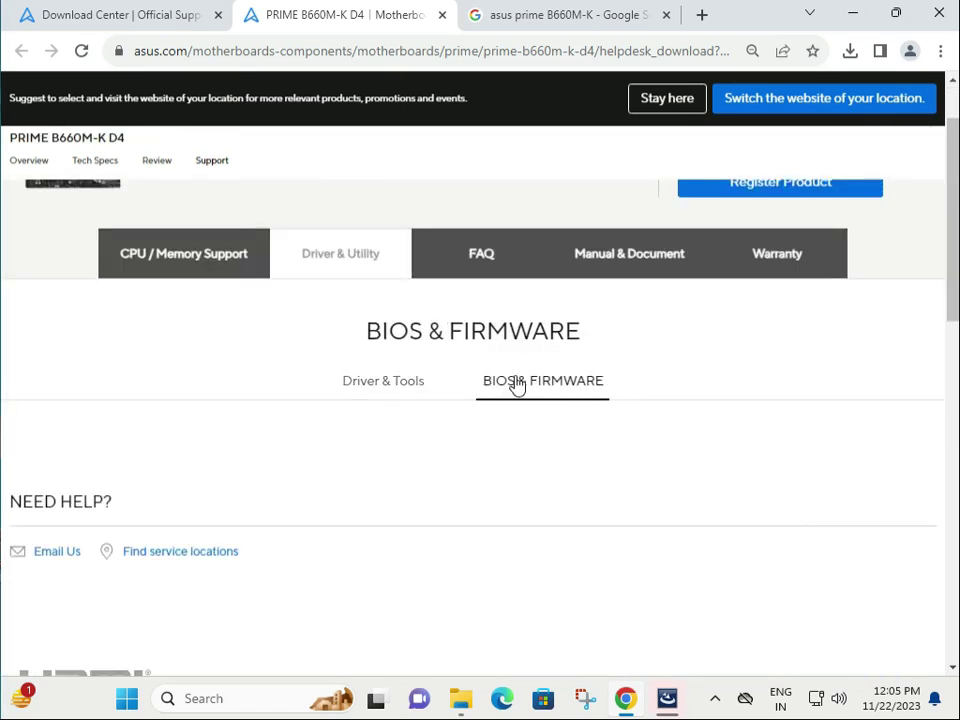
pyautogui.click(542, 380)
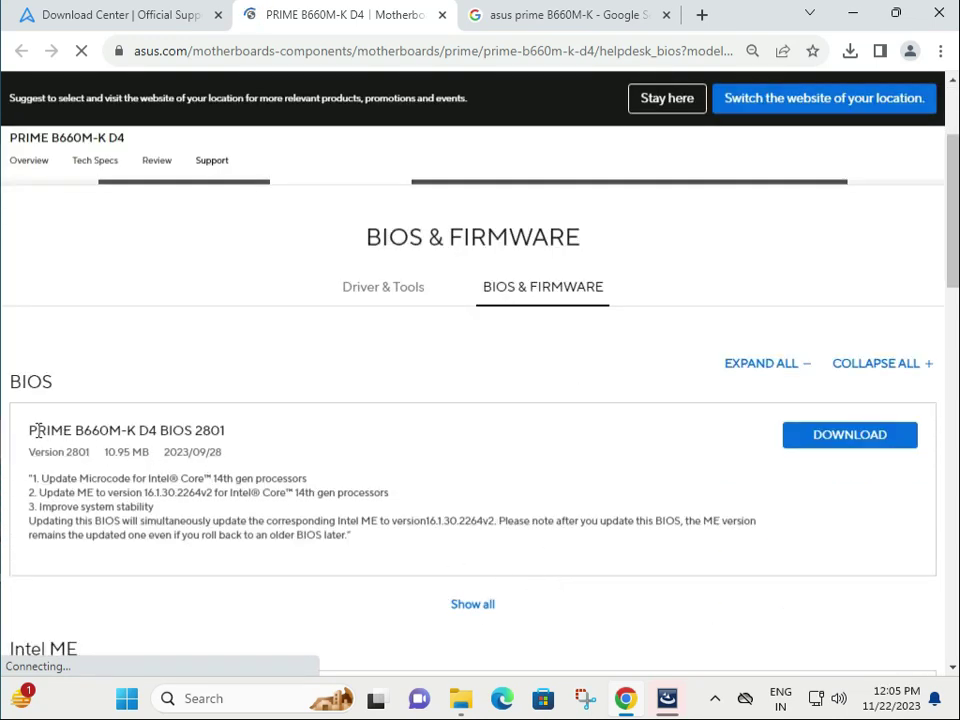
pyautogui.doubleClick(128, 430)
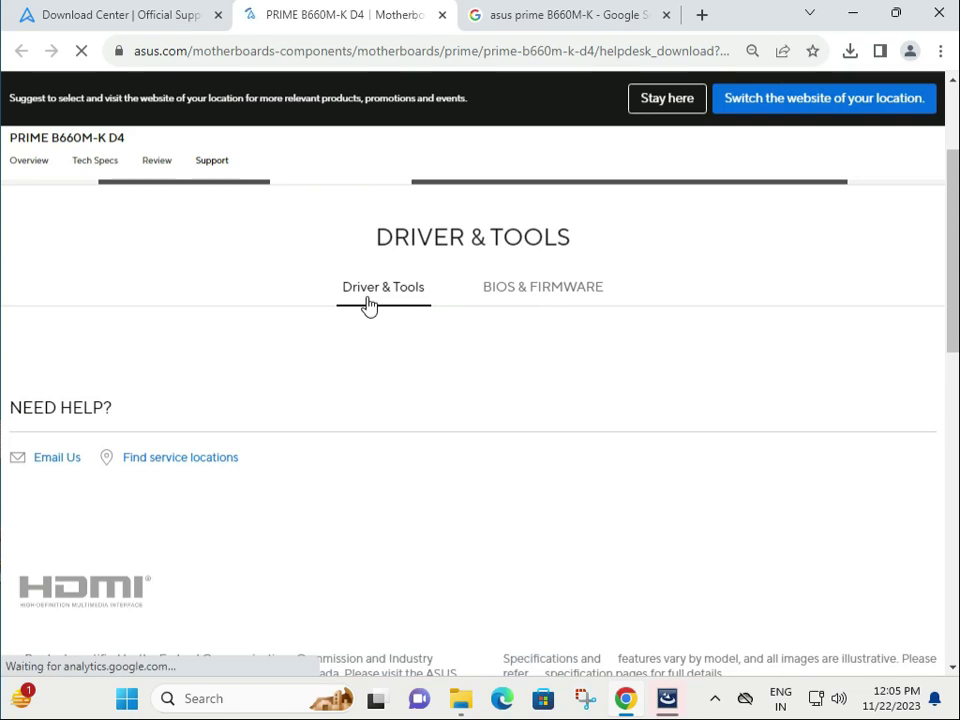
pyautogui.scroll(3)
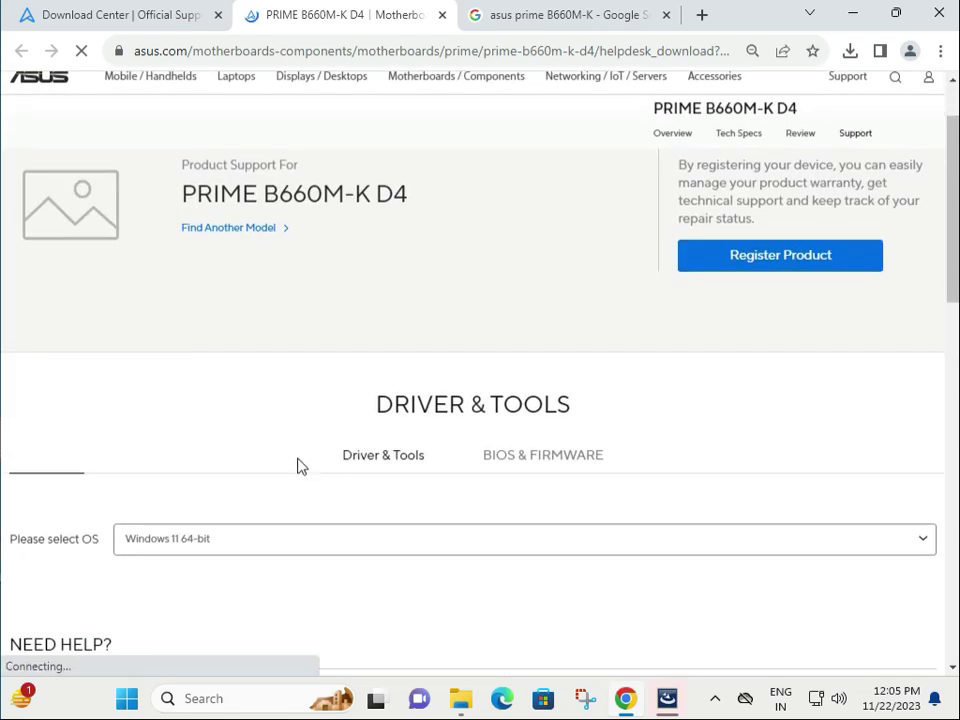
pyautogui.click(524, 538)
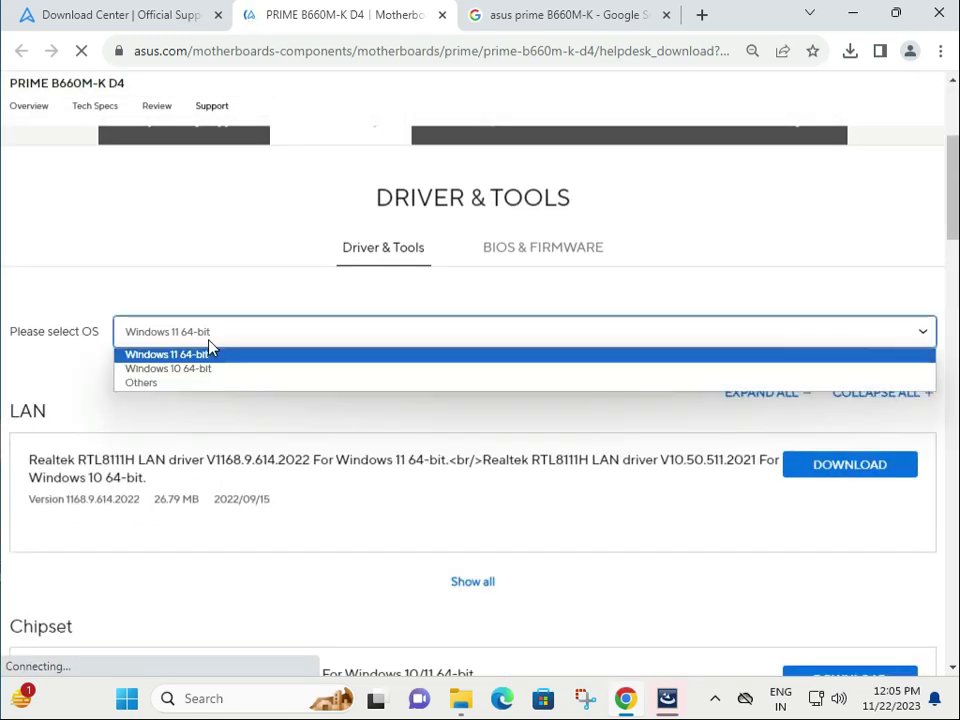
pyautogui.moveTo(196, 390)
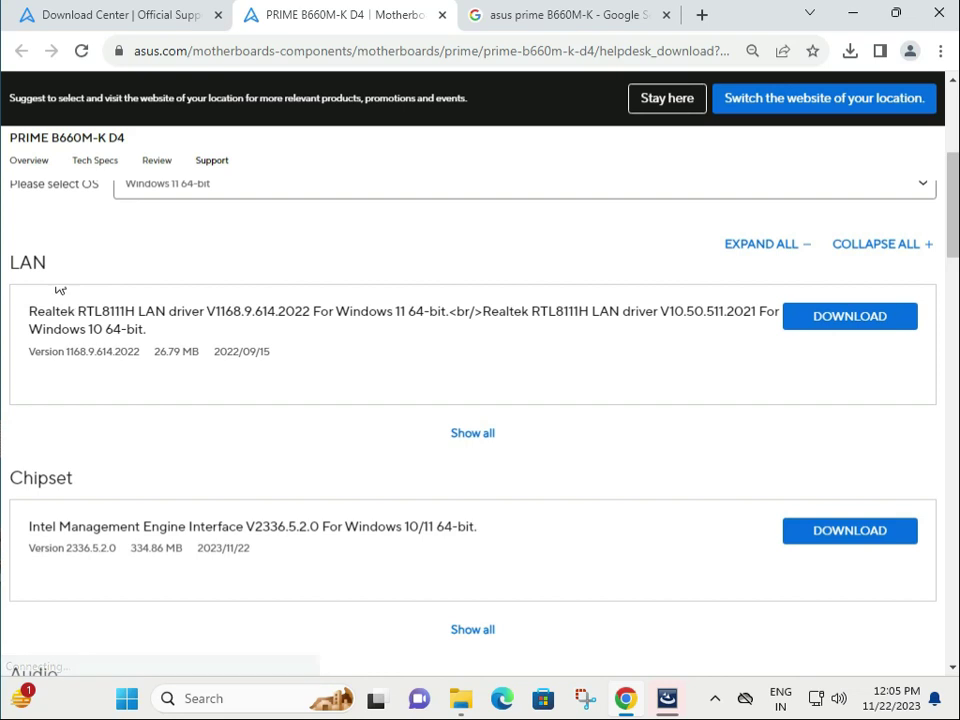
pyautogui.doubleClick(28, 262)
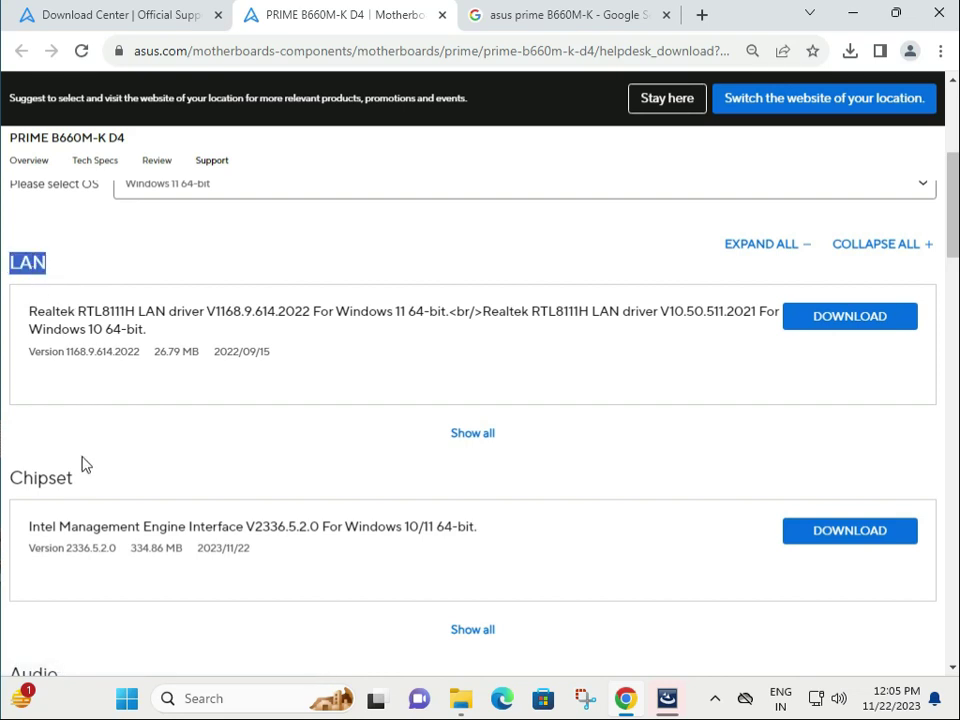
pyautogui.scroll(-3)
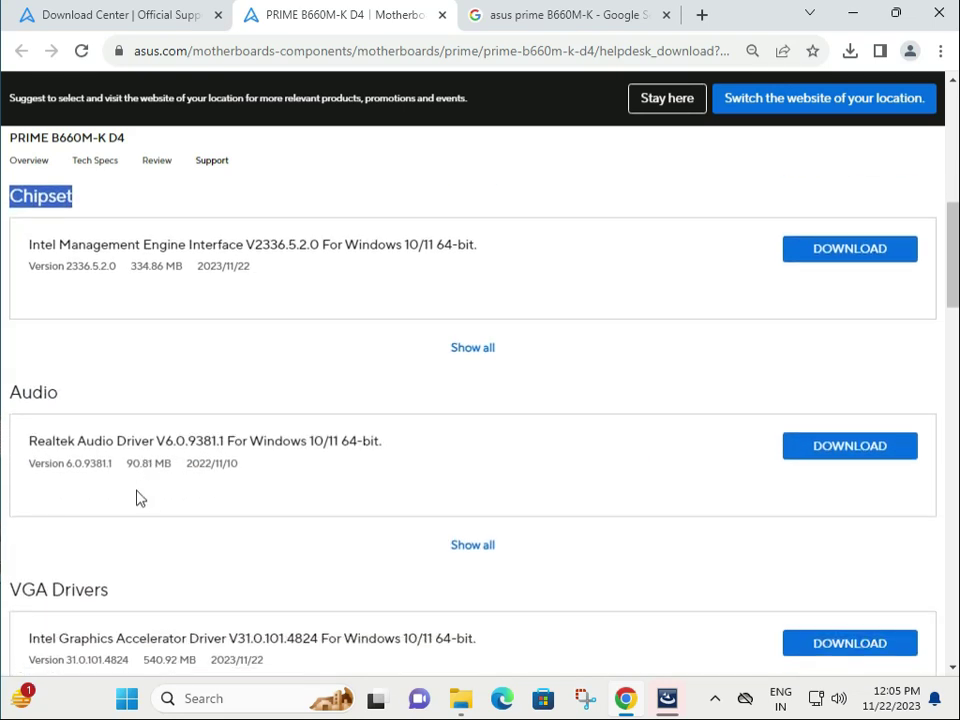
pyautogui.scroll(-3)
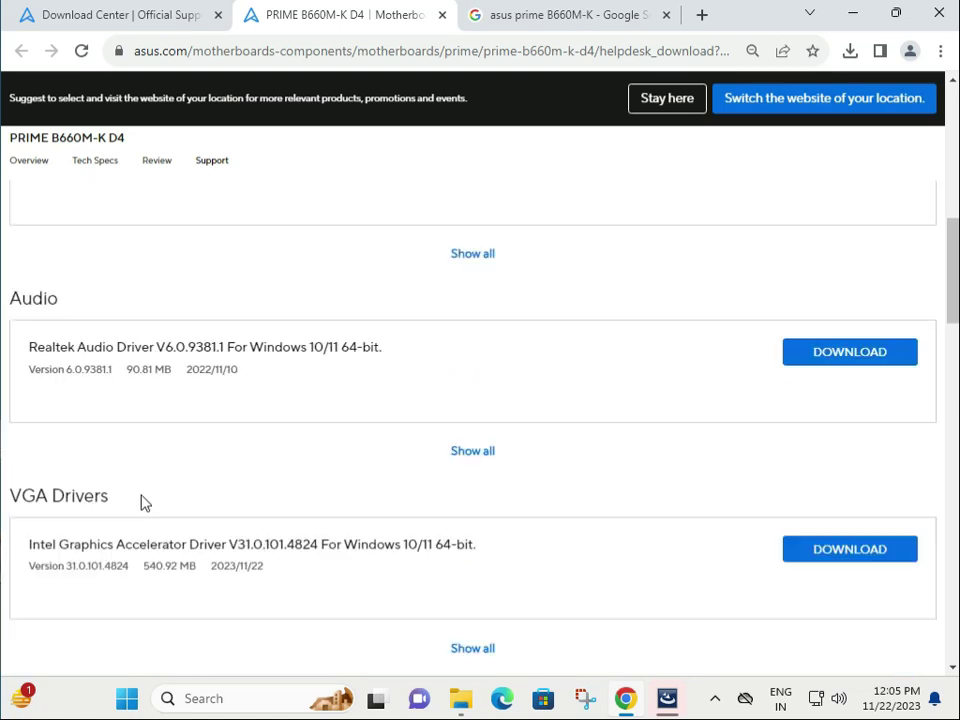
pyautogui.scroll(3)
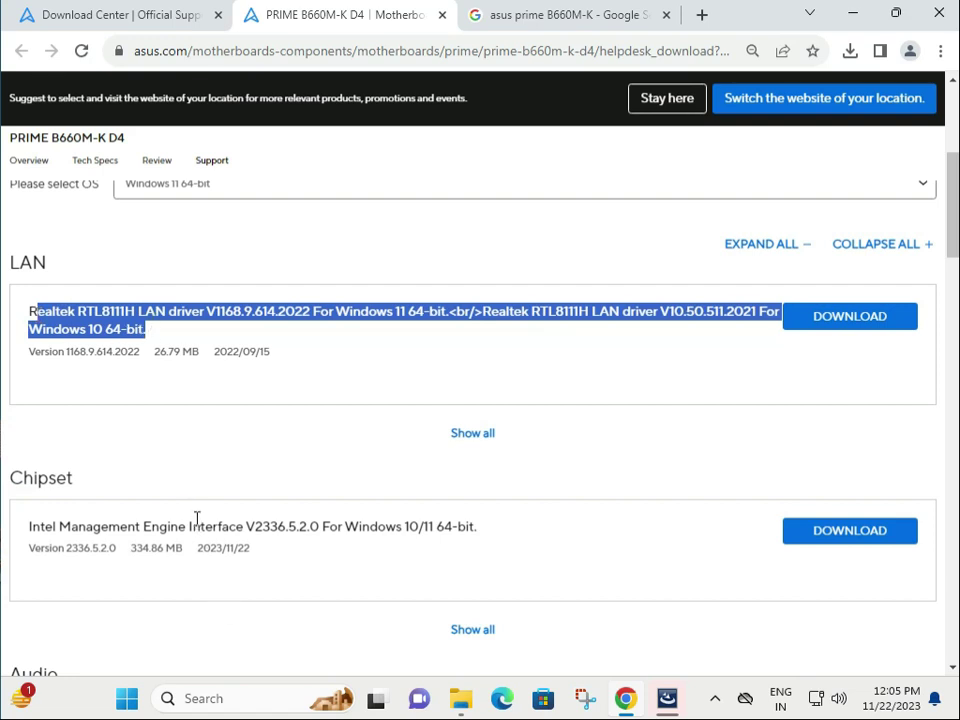
pyautogui.moveTo(126, 444)
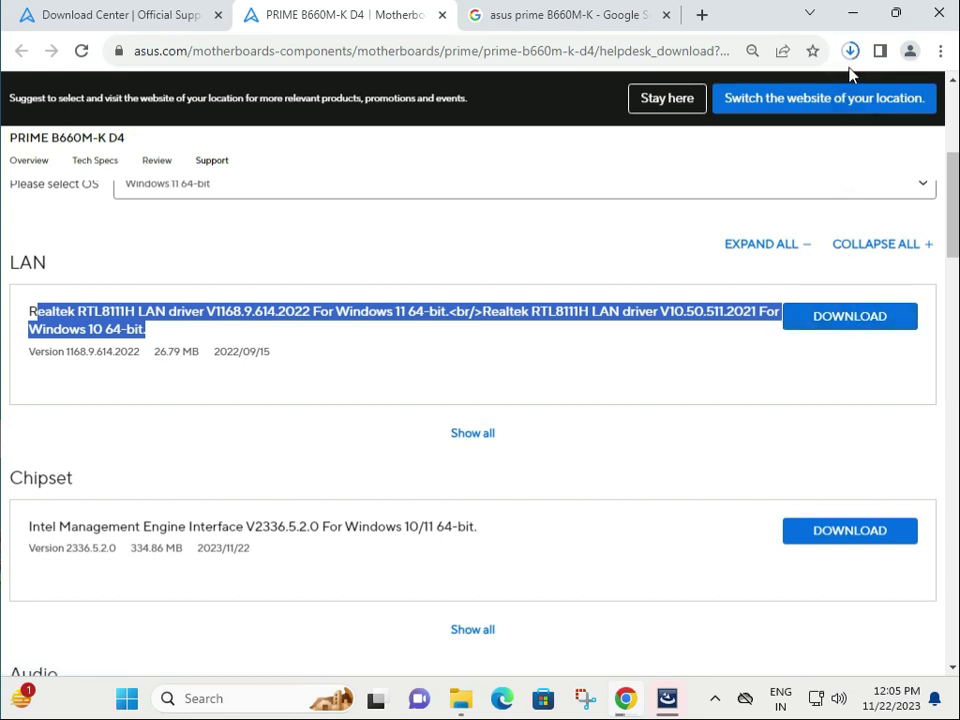
pyautogui.moveTo(850, 52)
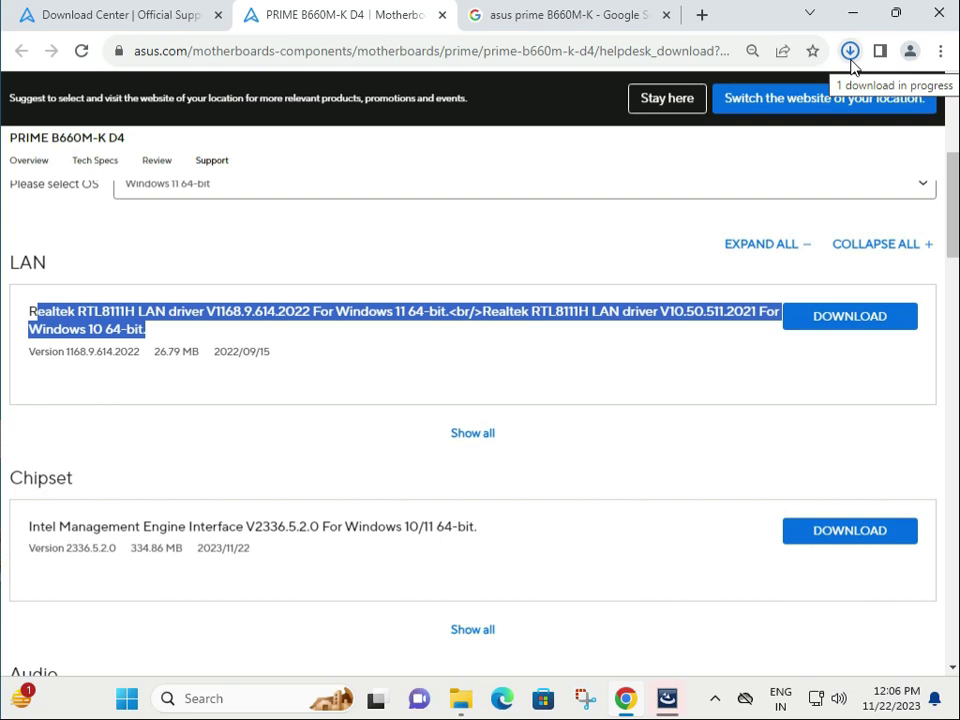
# Open the downloaded Realtek LAN driver archive from the browser's downloads panel
pyautogui.click(848, 52)
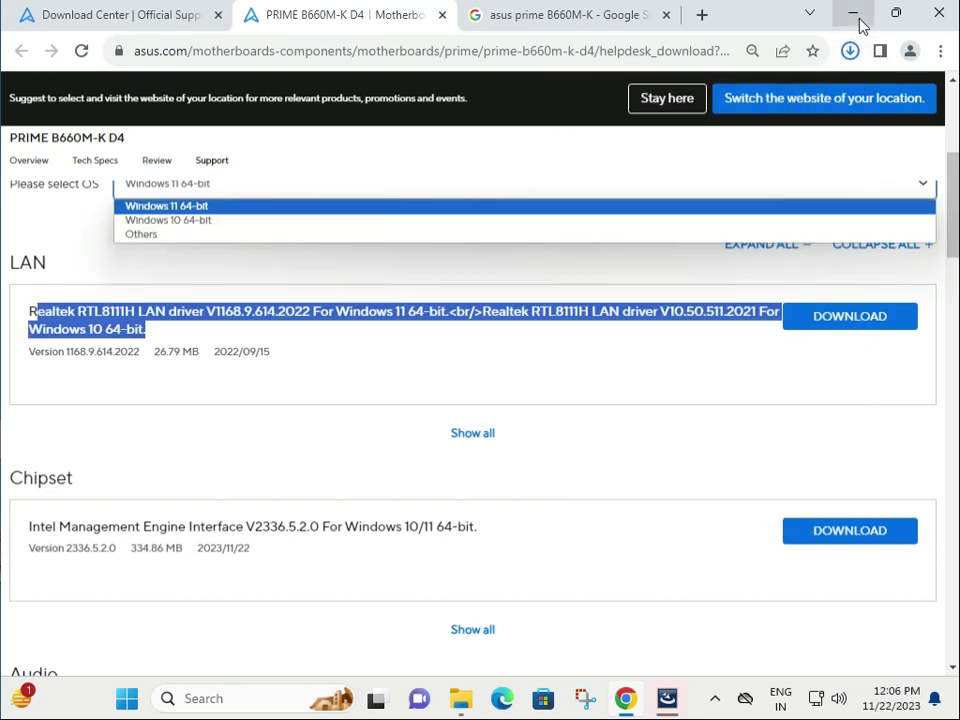
pyautogui.moveTo(744, 404)
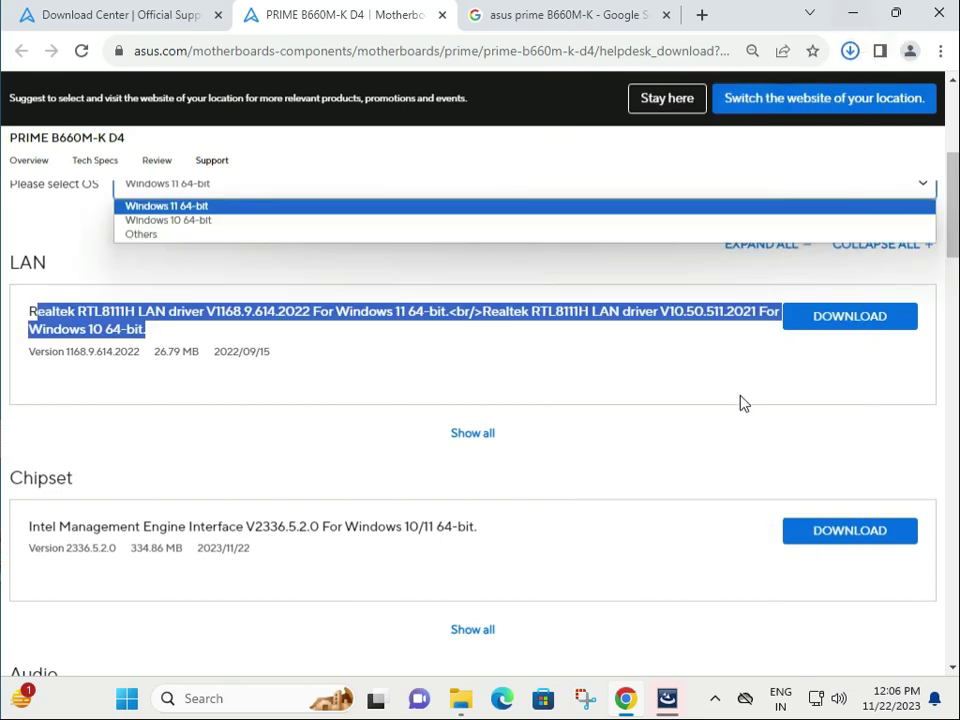
pyautogui.click(848, 316)
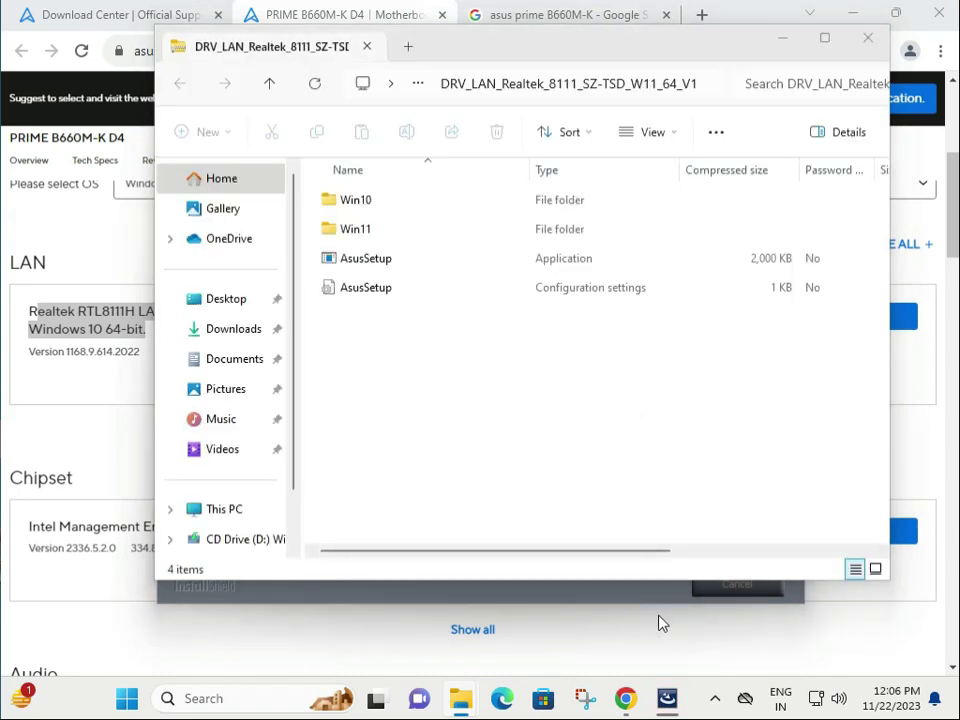
# Run AsusSetup, dismiss the controller-not-found warning, finish the wizard and restore the folder window
pyautogui.doubleClick(364, 258)
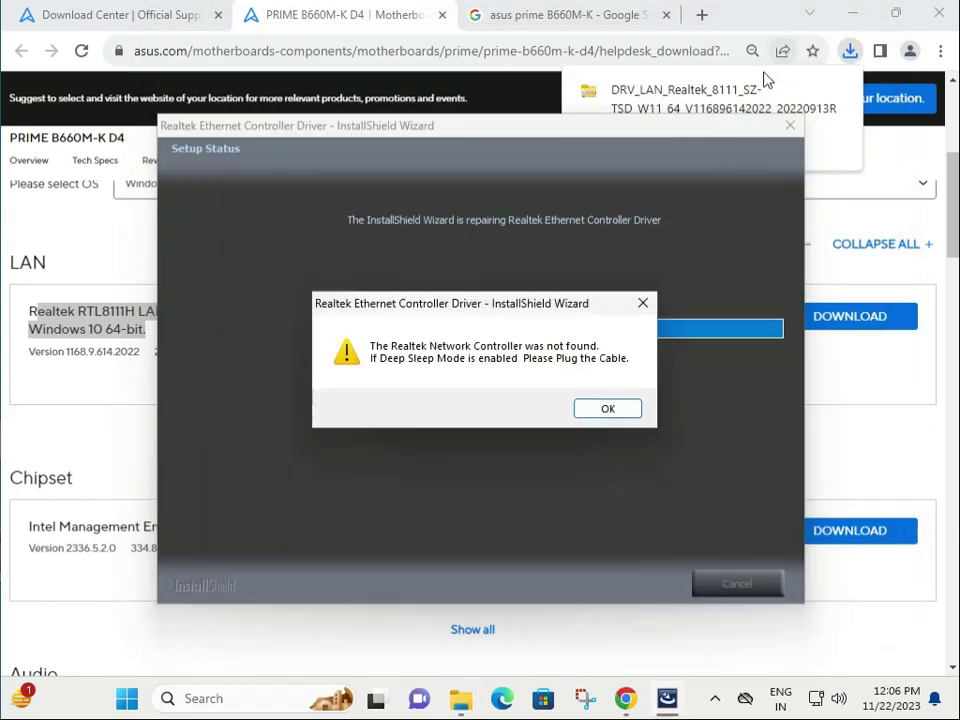
pyautogui.click(608, 408)
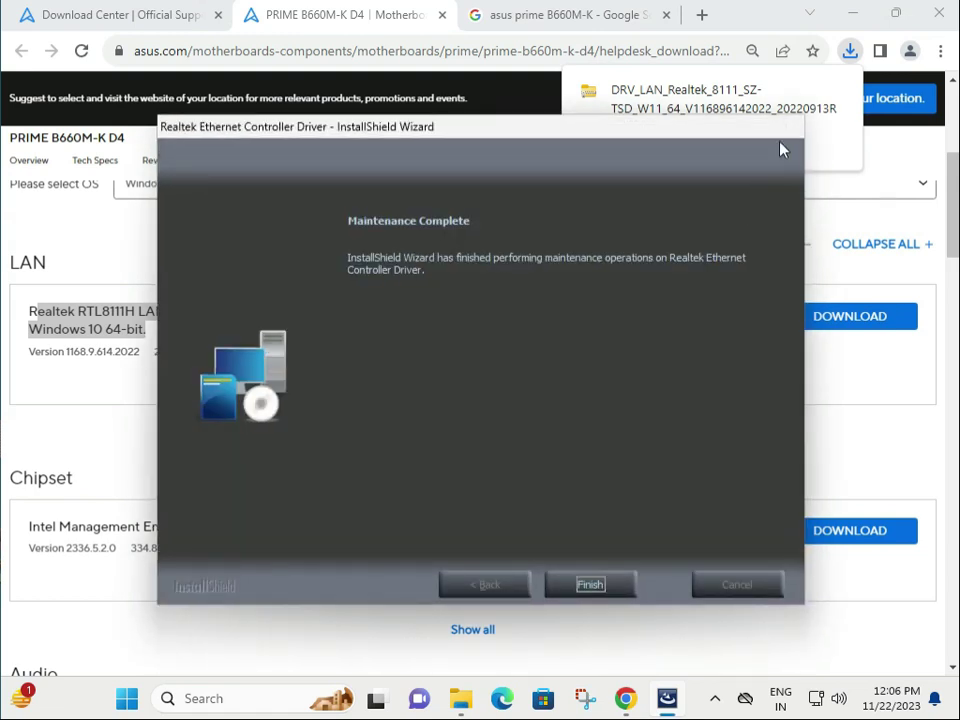
pyautogui.click(590, 584)
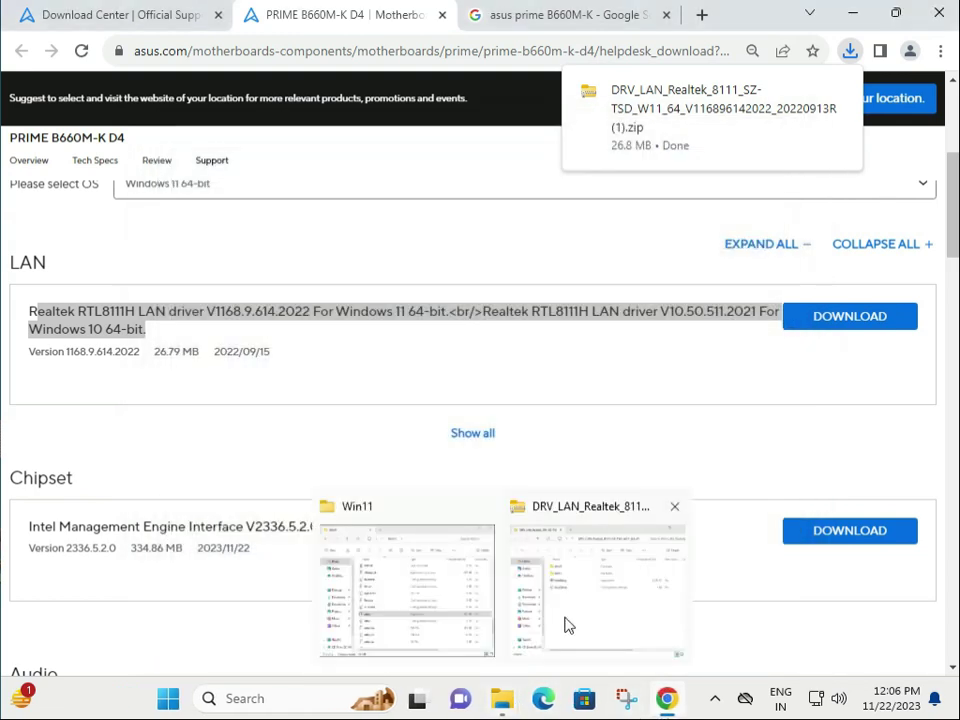
pyautogui.click(596, 590)
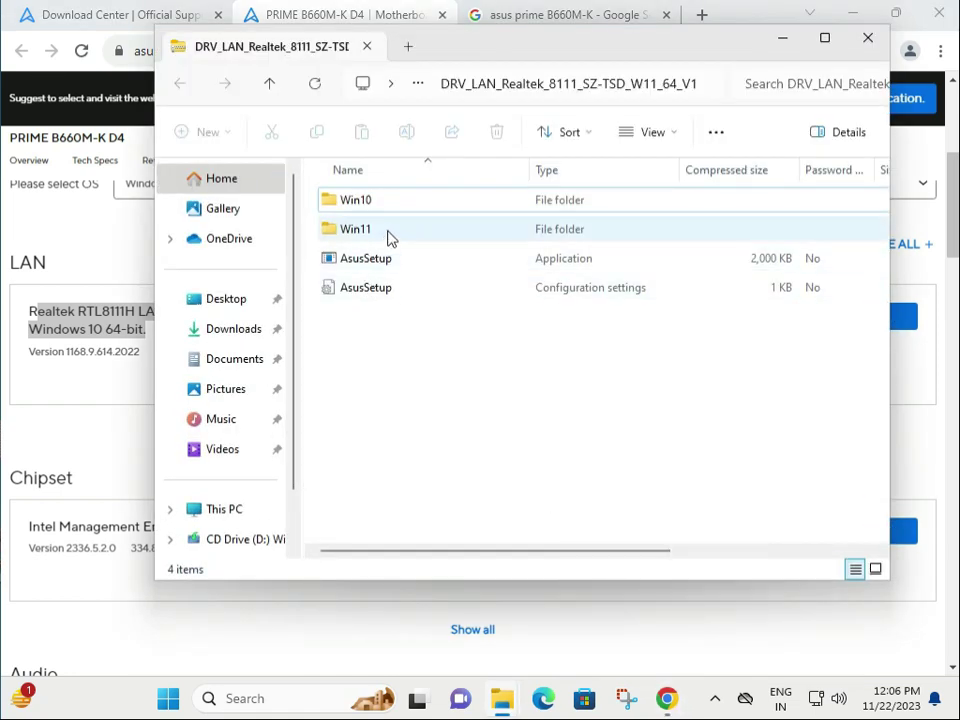
# Enter the Win11 subfolder and launch its setup application, raising the UAC prompt
pyautogui.doubleClick(356, 228)
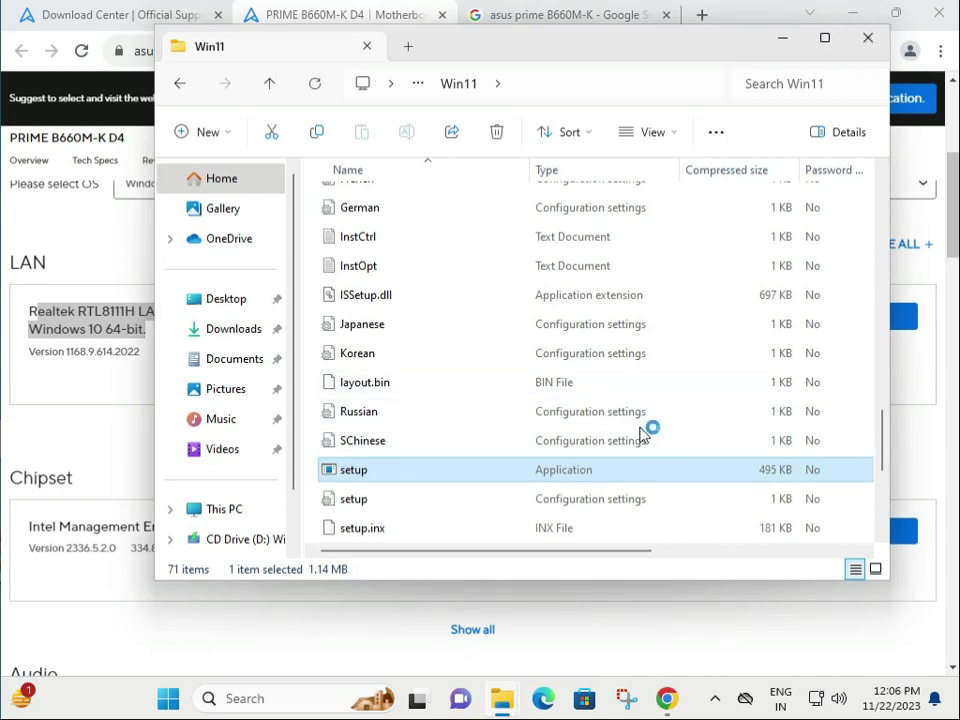
pyautogui.doubleClick(348, 468)
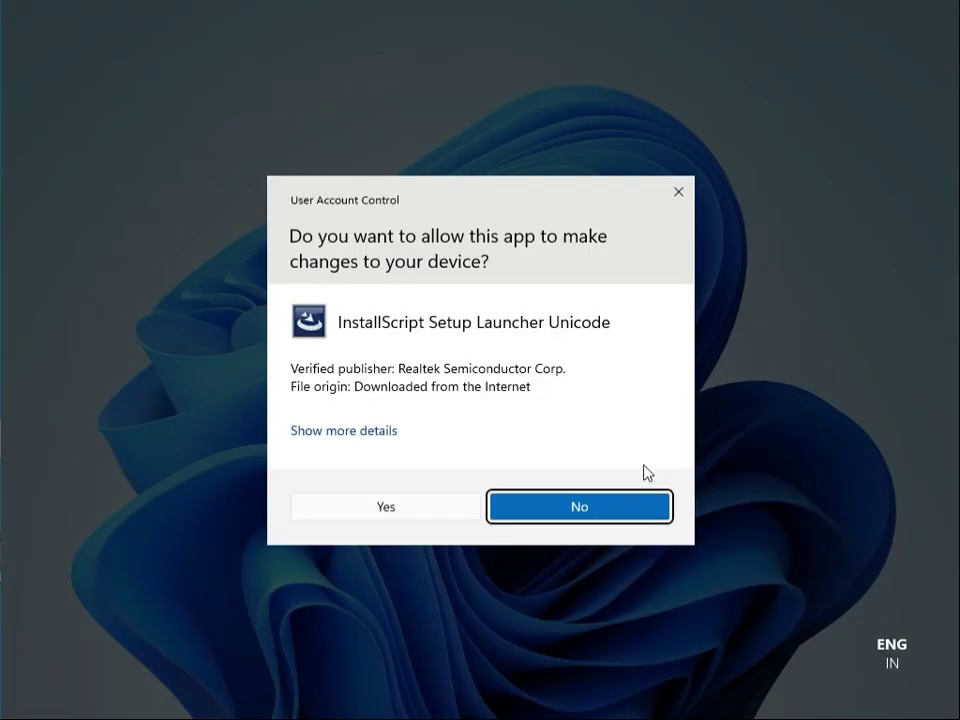
pyautogui.moveTo(478, 512)
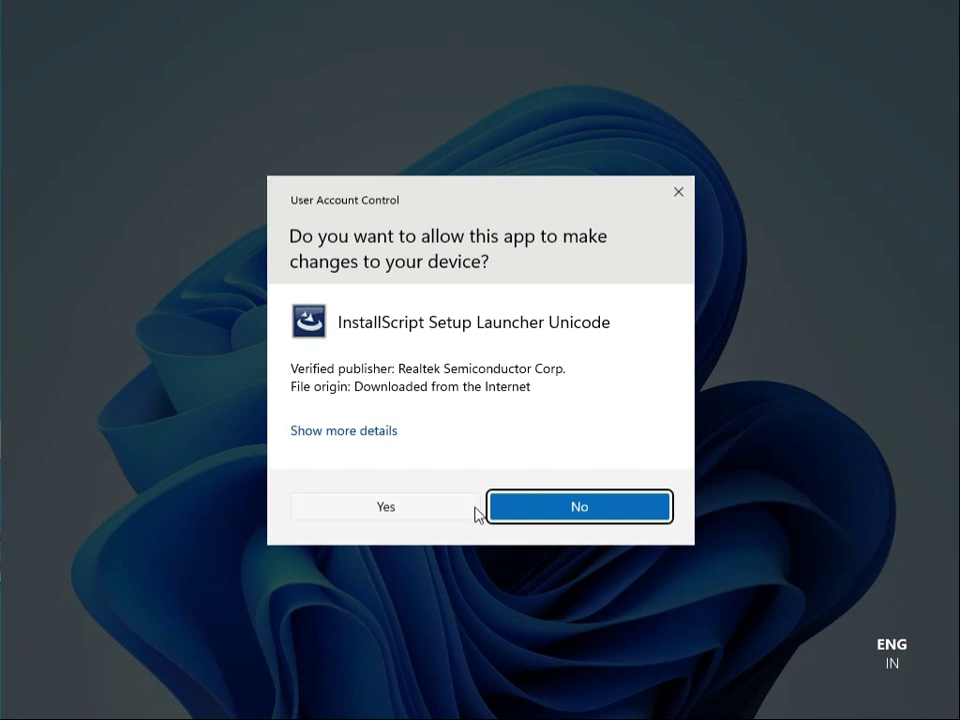
# Grant UAC permission so the Realtek InstallShield Wizard begins Preparing Setup
pyautogui.click(580, 506)
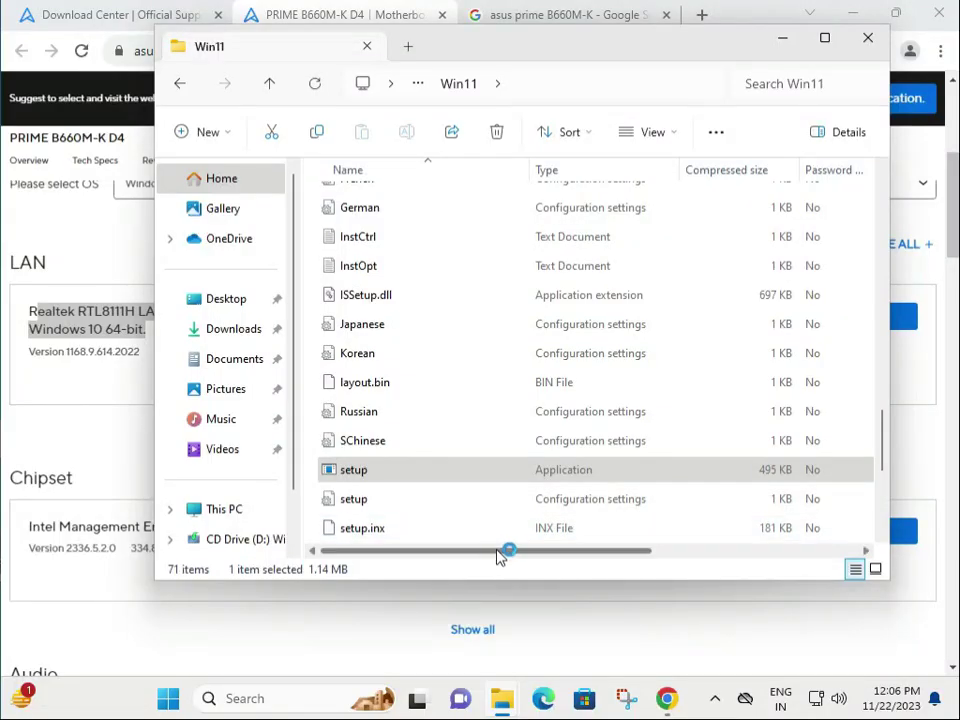
pyautogui.doubleClick(354, 468)
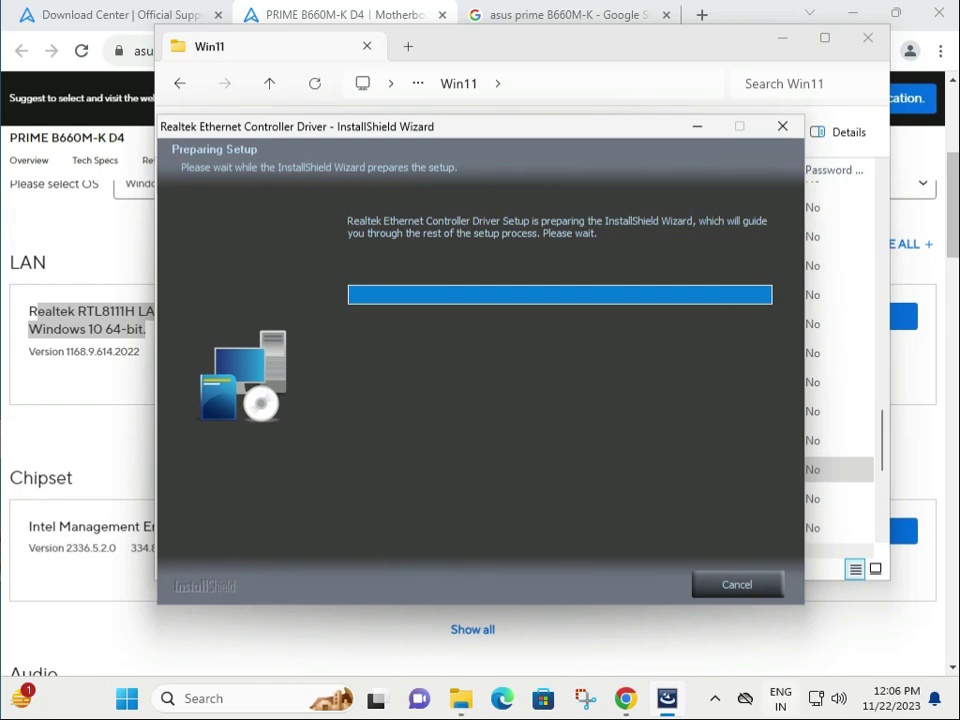